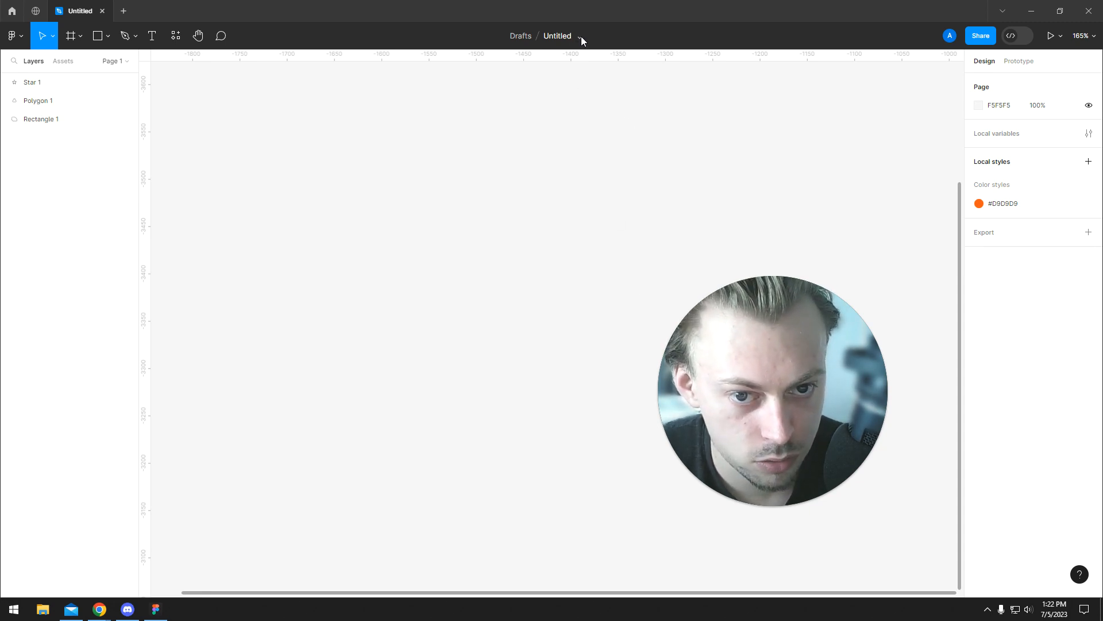
# Step: Show the version history of the Untitled draft from the file name menu
pyautogui.click(580, 36)
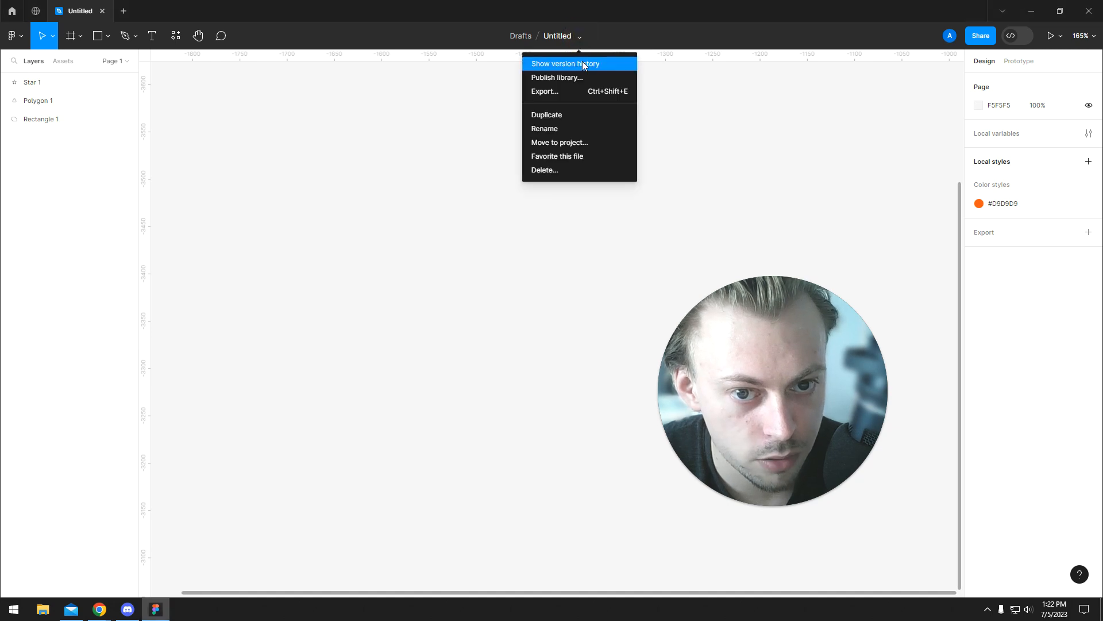
pyautogui.click(566, 64)
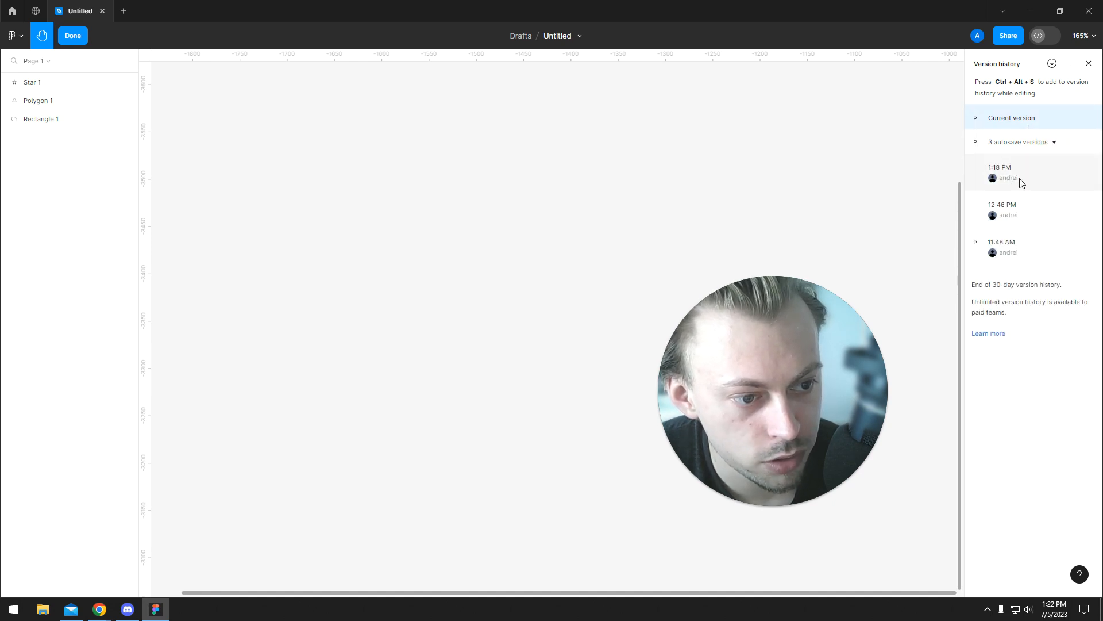
# Step: Preview the 11:48 AM autosave, then return to the current version with the rectangles, star and polygon
pyautogui.click(1007, 247)
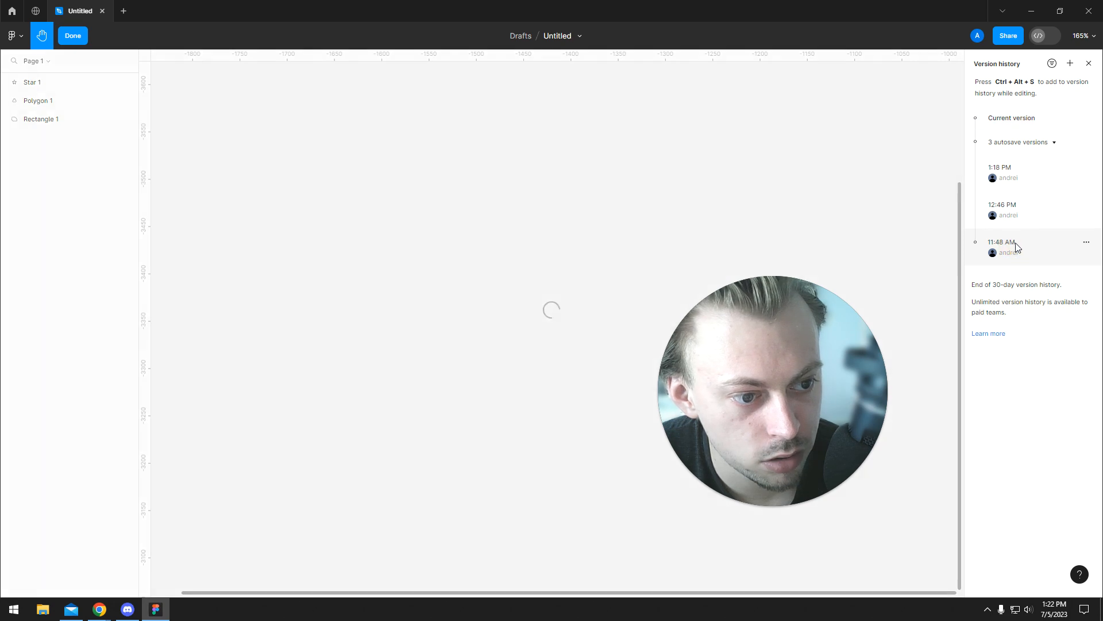
pyautogui.click(1002, 242)
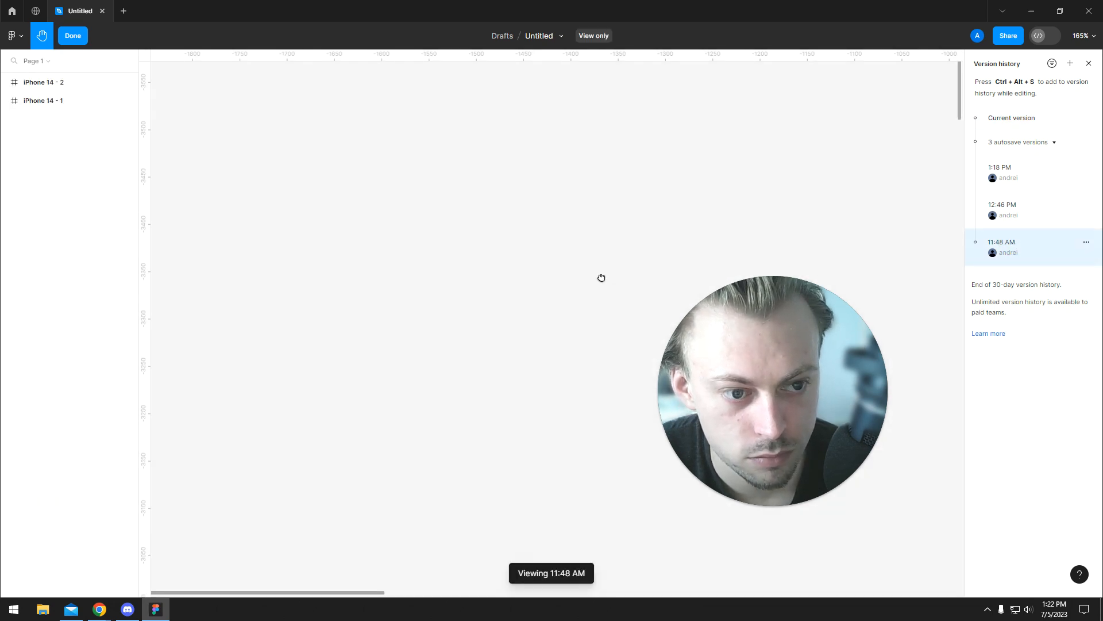
pyautogui.scroll(-3)
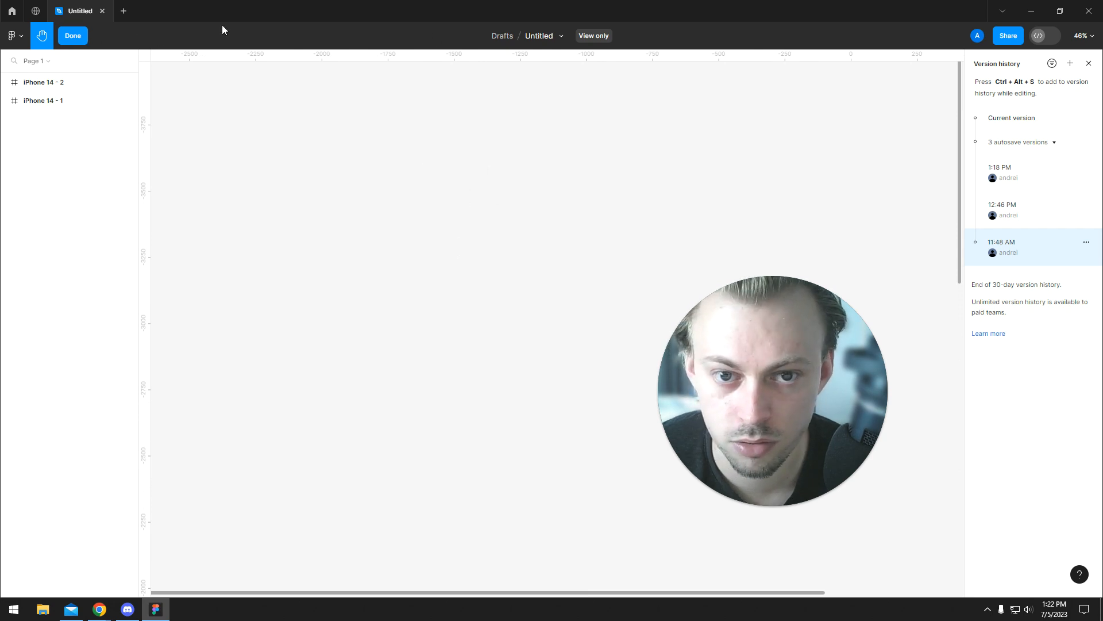
pyautogui.click(72, 36)
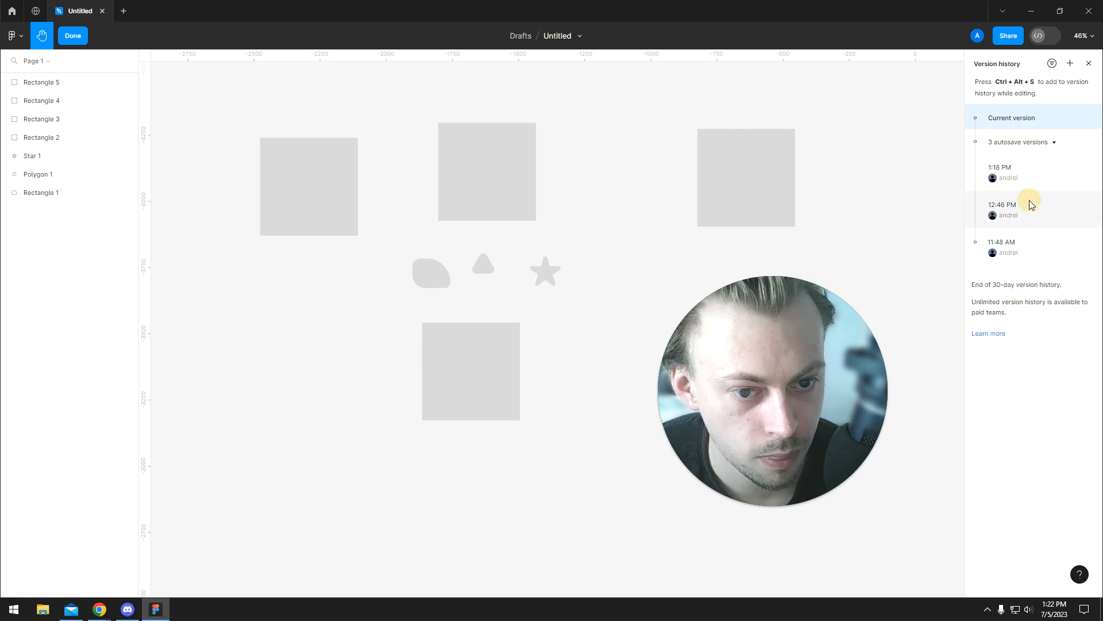
# Step: Preview the 12:46 PM autosave showing Frame 1 with the Lorem ipsum heading and paragraph
pyautogui.click(1003, 205)
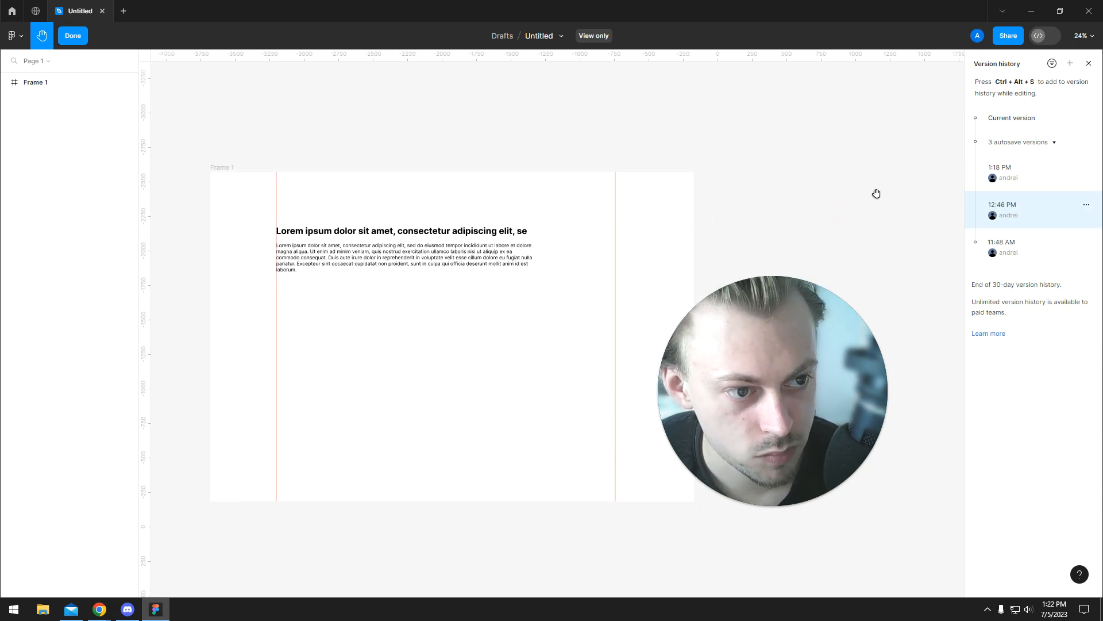
pyautogui.moveTo(1070, 64)
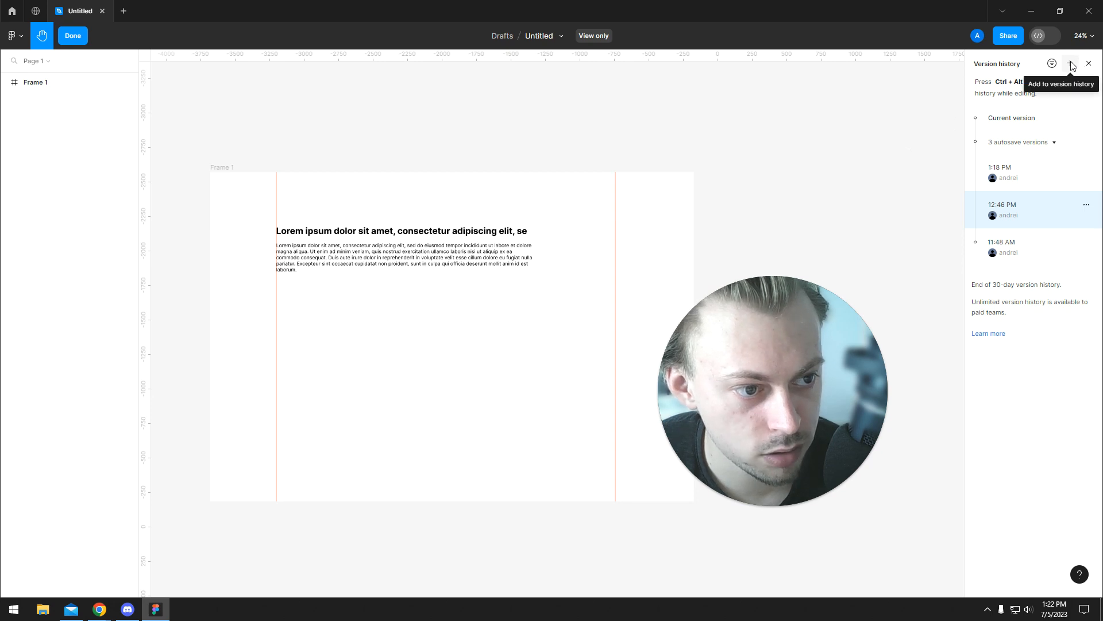
# Step: Return to the current version so the rectangles, star and polygon reappear on the canvas
pyautogui.click(1068, 64)
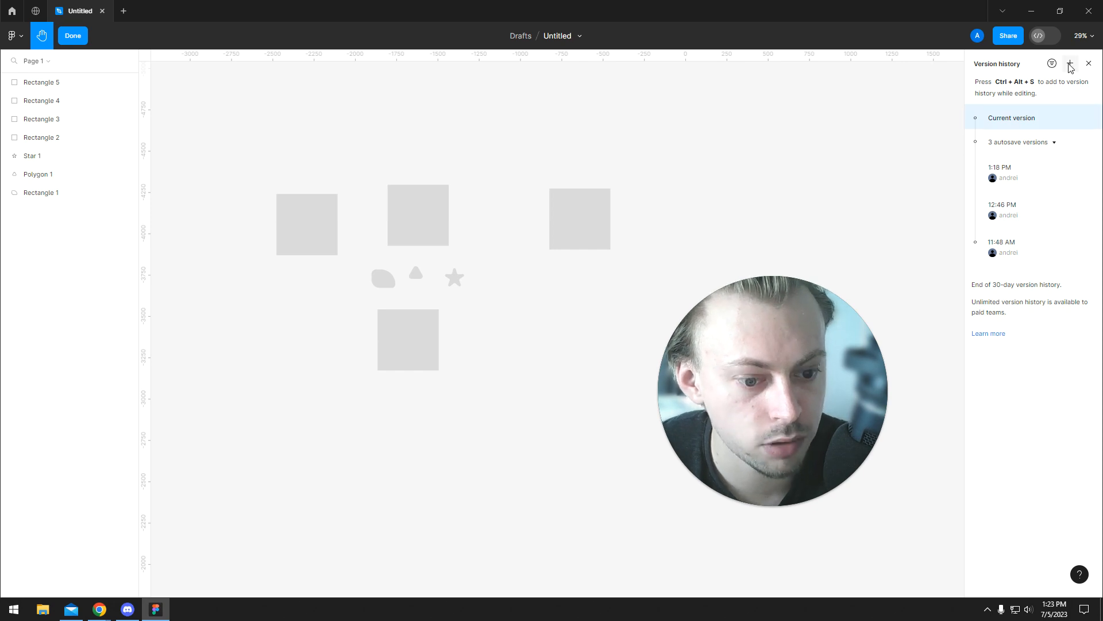
pyautogui.moveTo(709, 172)
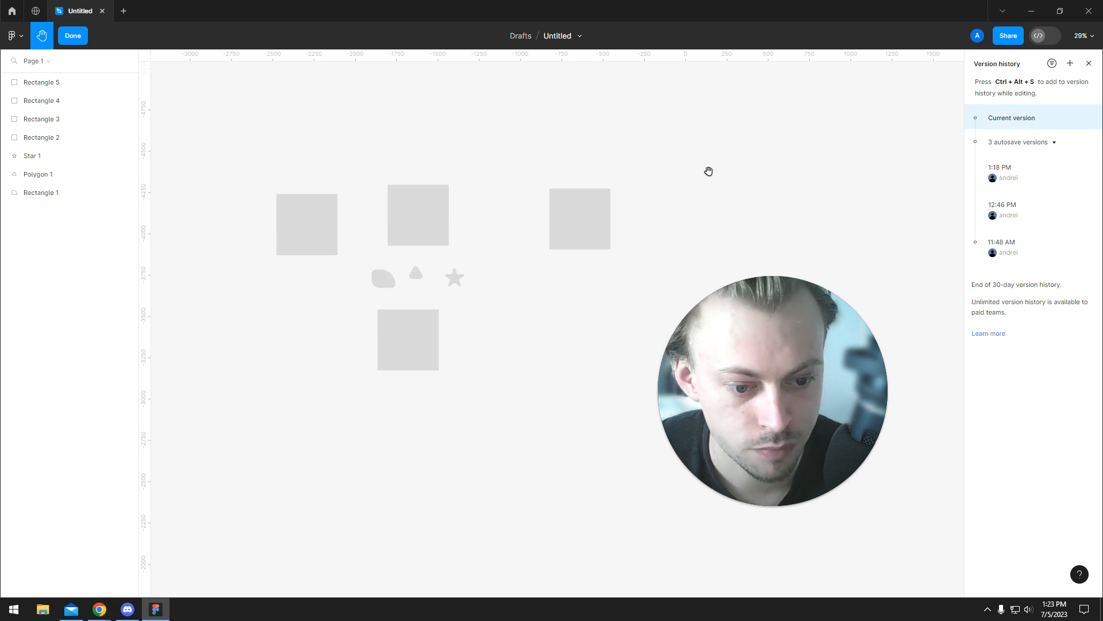